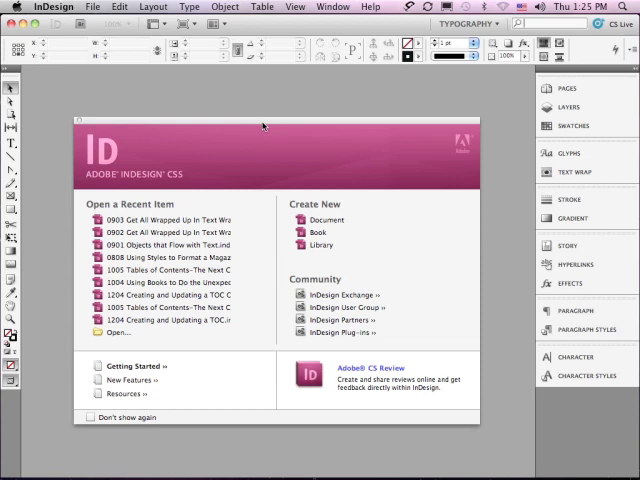
Step: Open the sample file '0903 Get All Wrapped Up In Text Wraps Part 2.indd'
click(92, 7)
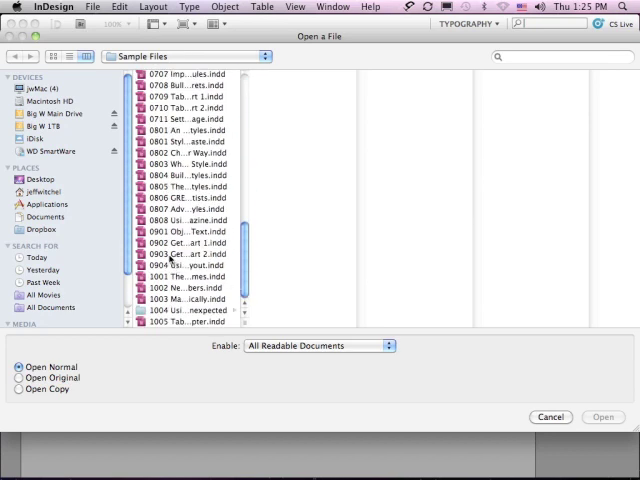
click(185, 254)
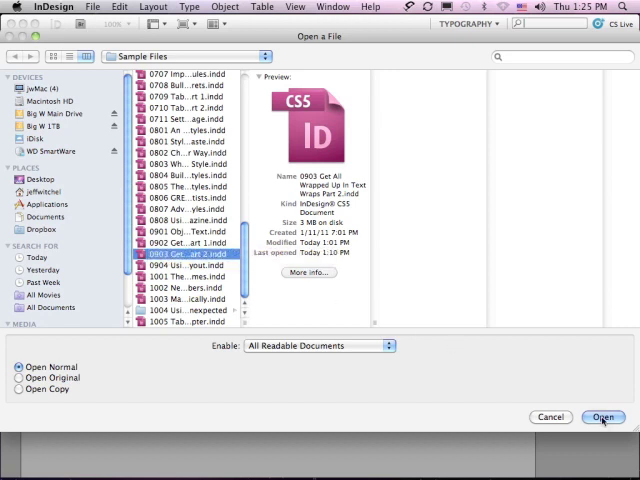
click(602, 417)
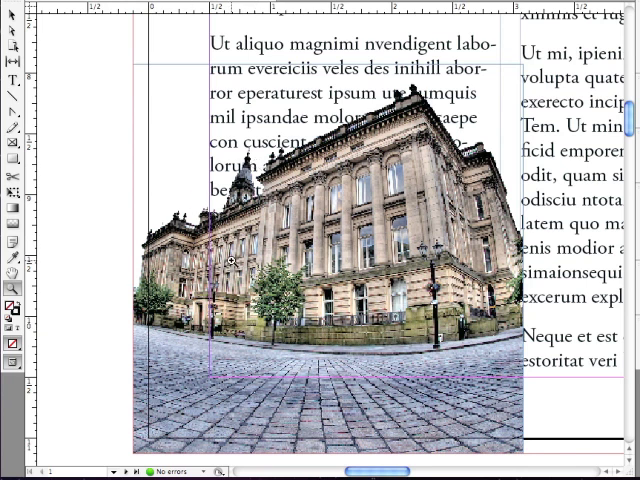
mouse_move(350, 265)
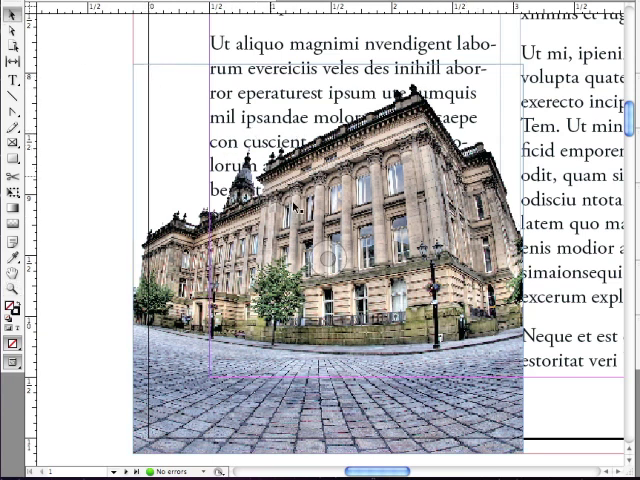
Step: Apply a Wrap around object shape text wrap to the building photo
click(620, 140)
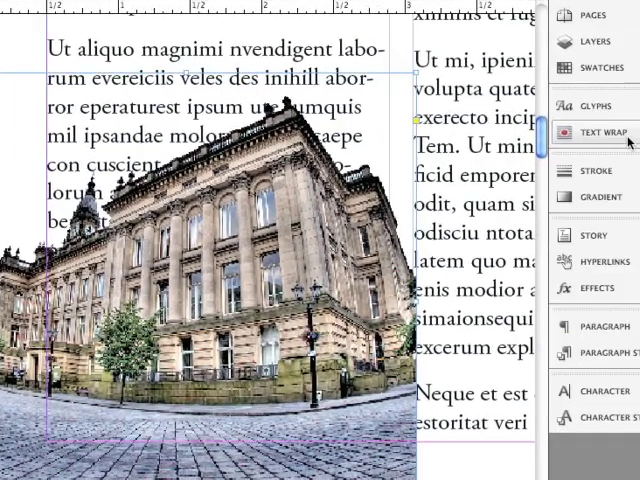
click(593, 131)
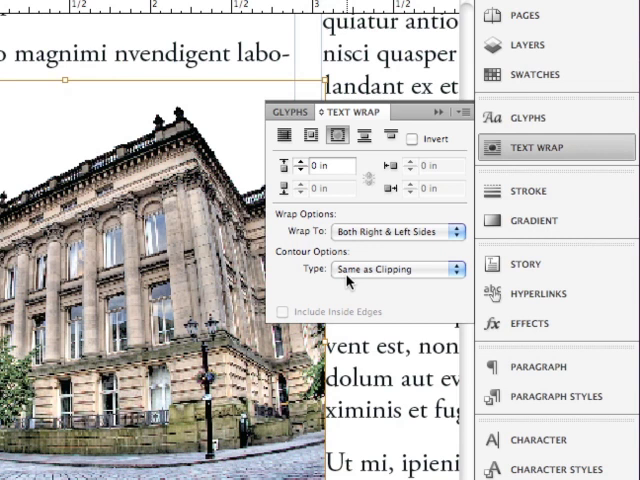
mouse_move(350, 280)
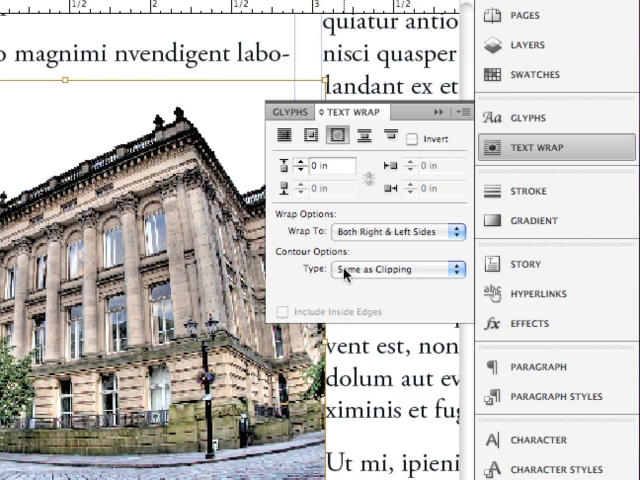
click(397, 269)
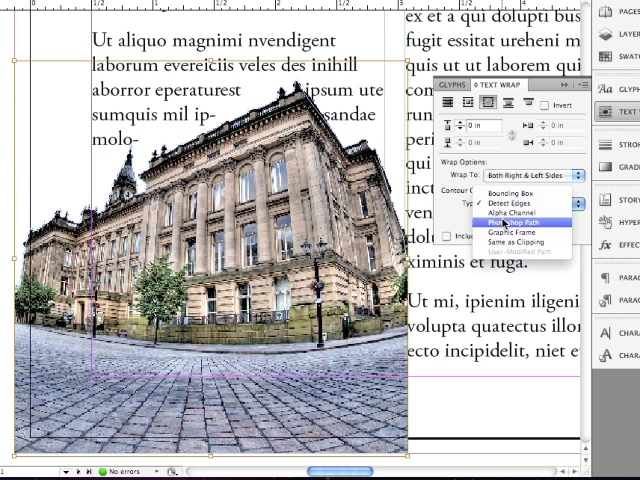
Step: Set the wrap's contour type to Photoshop Path with the Silhouette path
click(506, 220)
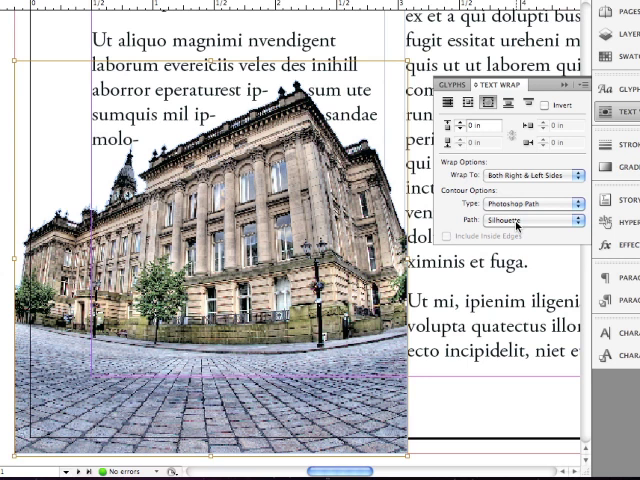
click(535, 219)
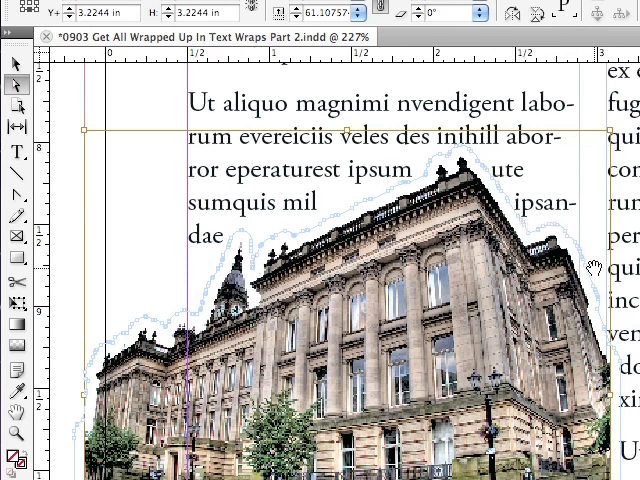
mouse_move(500, 190)
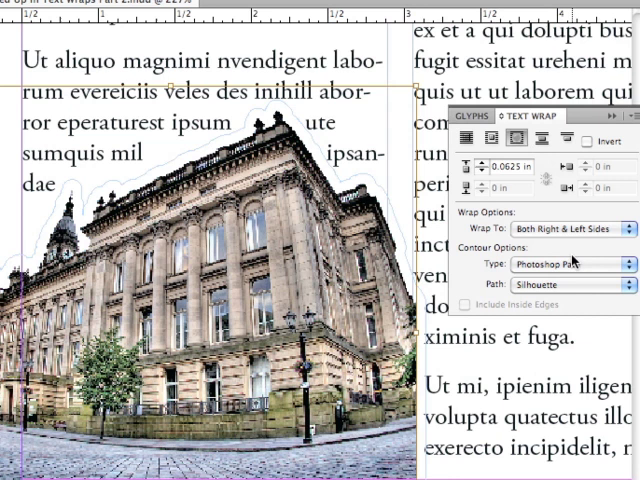
mouse_move(574, 258)
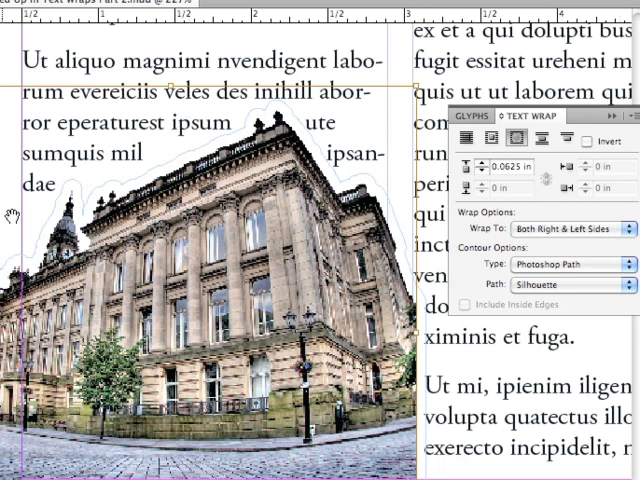
mouse_move(92, 162)
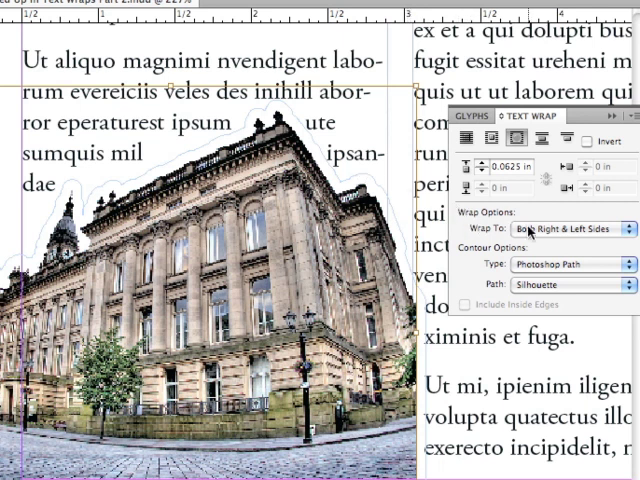
Step: Change the building wrap's Wrap To setting from Left Side to Largest Area
click(565, 228)
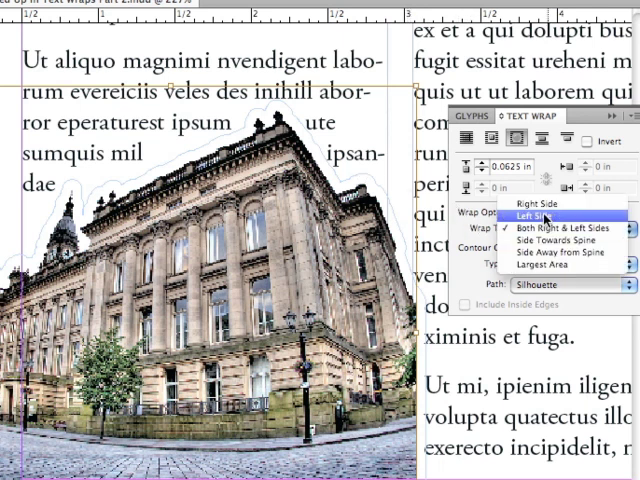
click(530, 217)
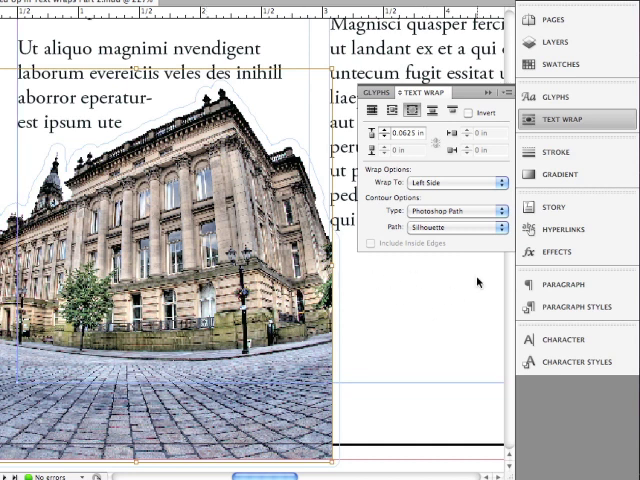
mouse_move(472, 320)
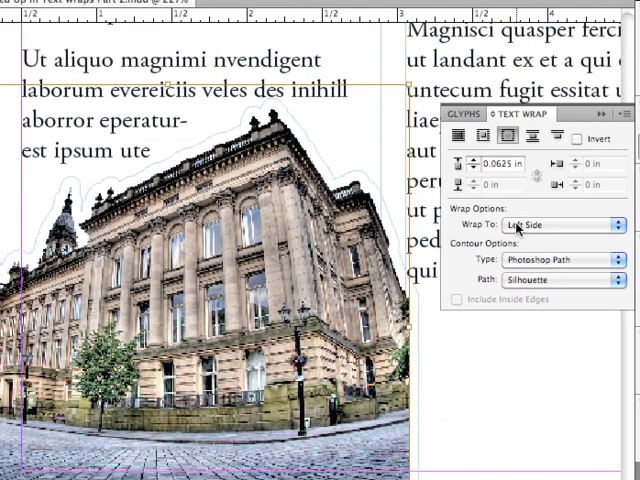
click(562, 224)
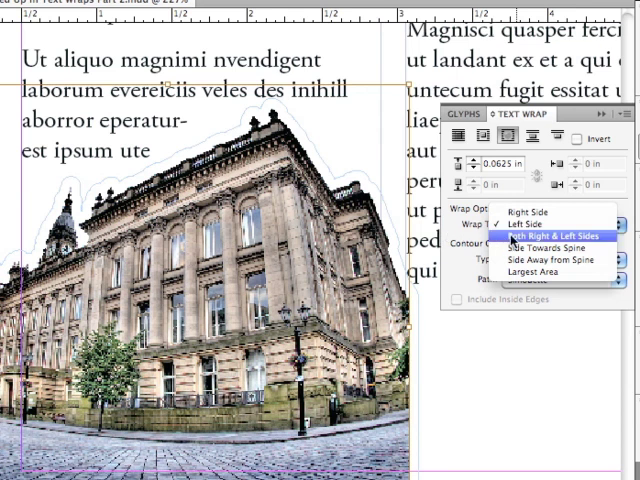
mouse_move(551, 250)
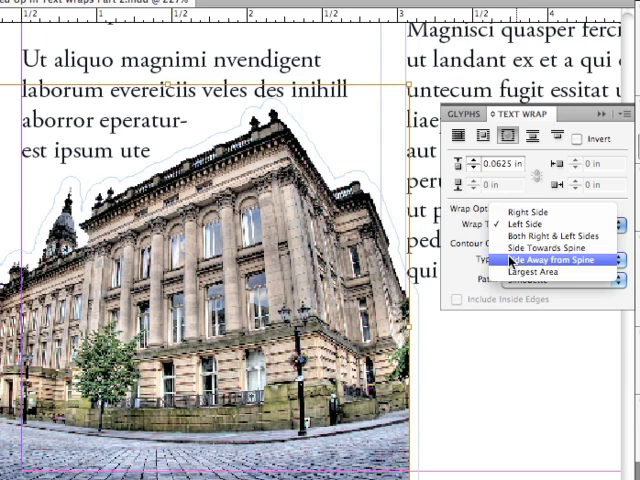
mouse_move(540, 272)
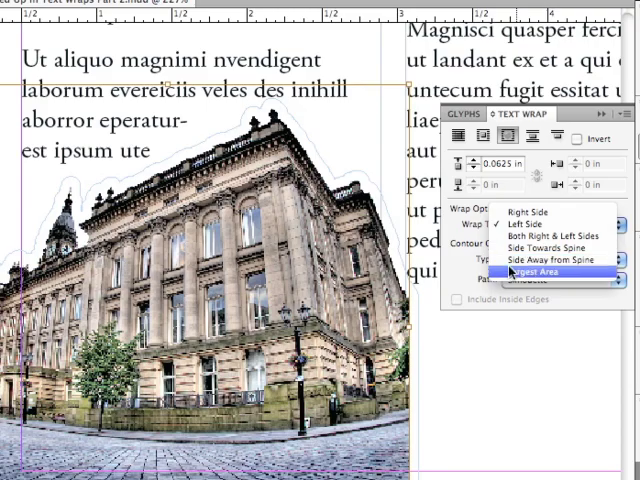
click(531, 222)
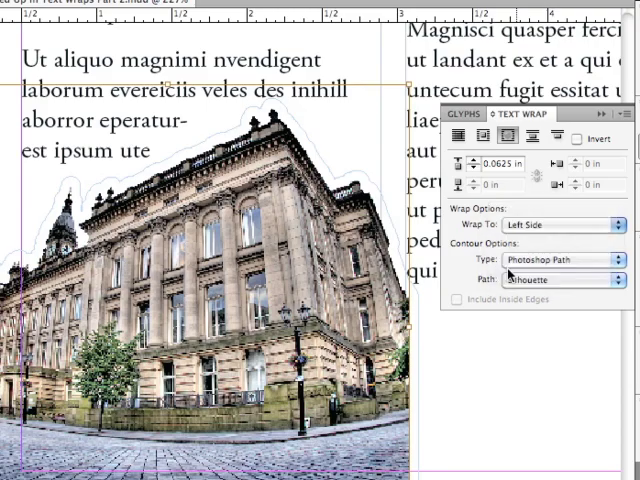
click(544, 181)
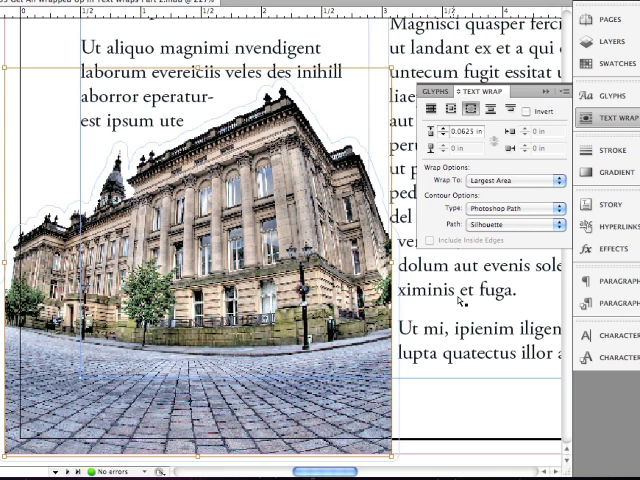
mouse_move(478, 313)
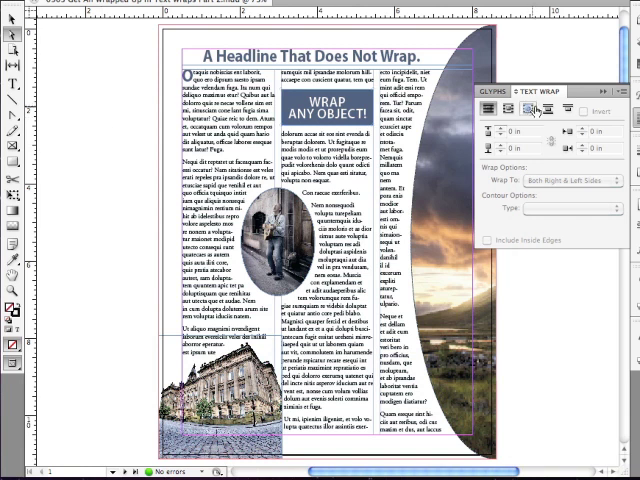
Step: Make Wrap Around Bounding Box the default text wrap for new frames
click(529, 108)
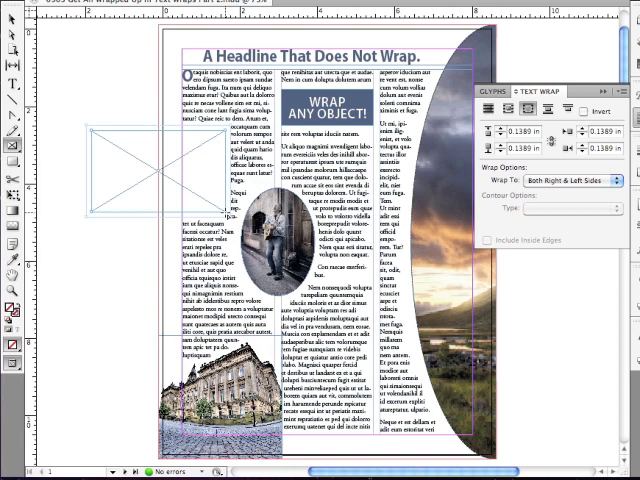
Step: Place a test frame over column one, then bring up the headline's Text Frame Options
click(570, 208)
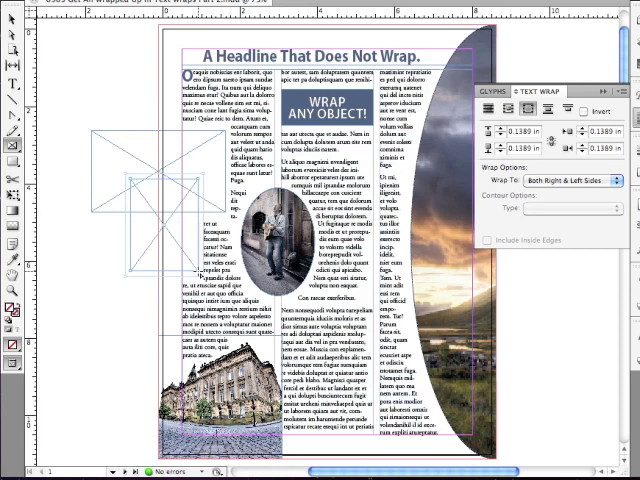
mouse_move(10, 35)
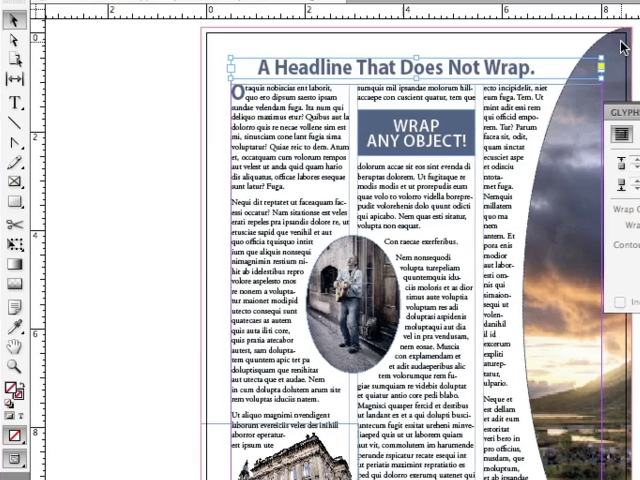
click(295, 10)
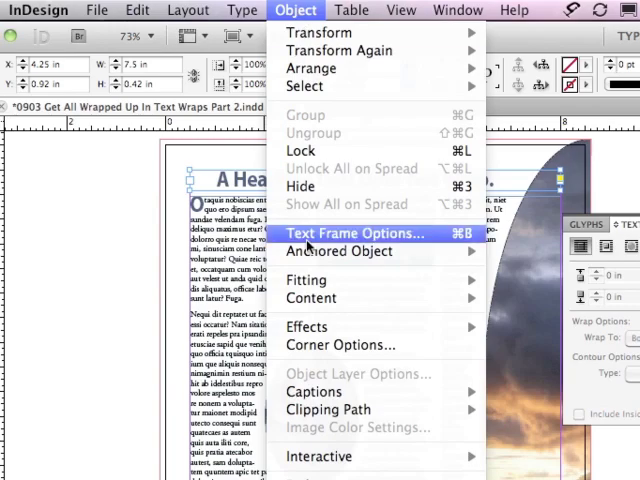
click(352, 233)
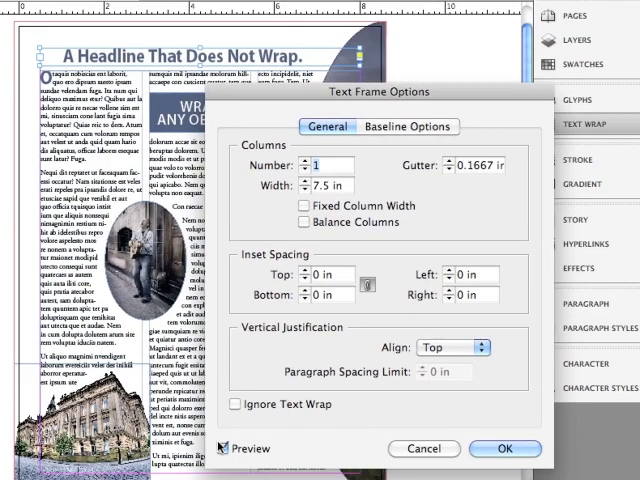
Step: Enable Ignore Text Wrap on the headline frame, comparing with Preview, and confirm
click(228, 448)
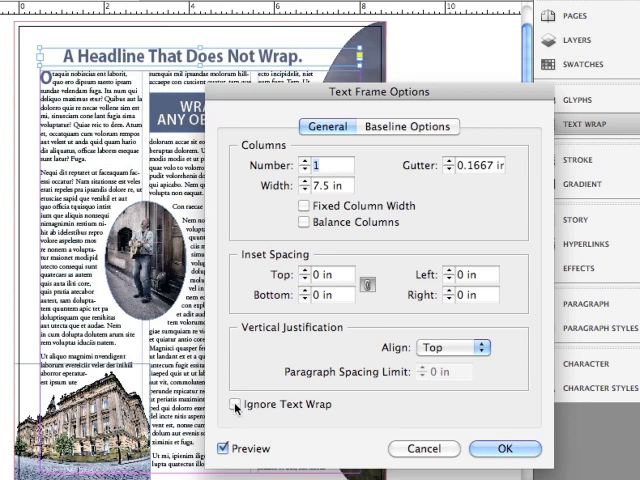
click(236, 404)
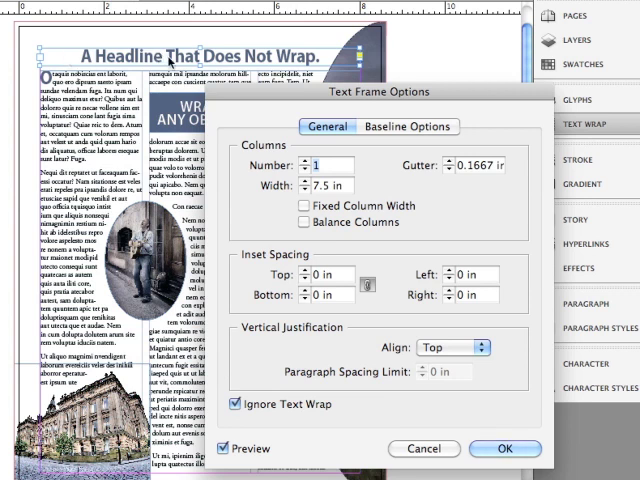
mouse_move(352, 62)
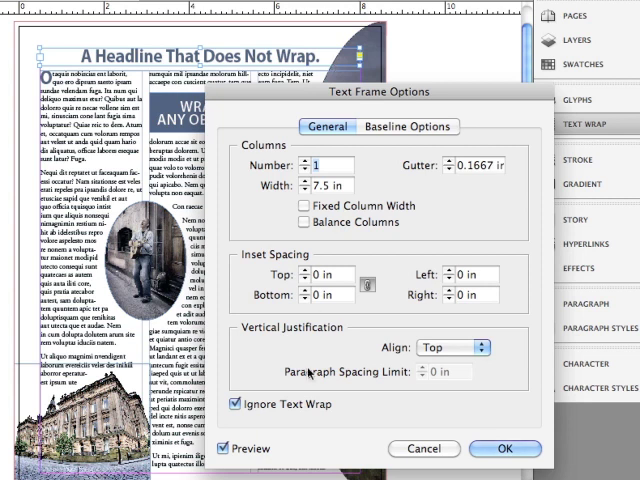
click(232, 449)
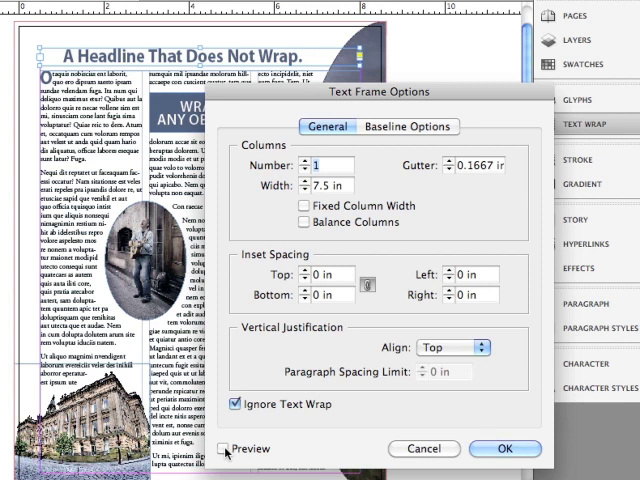
click(221, 448)
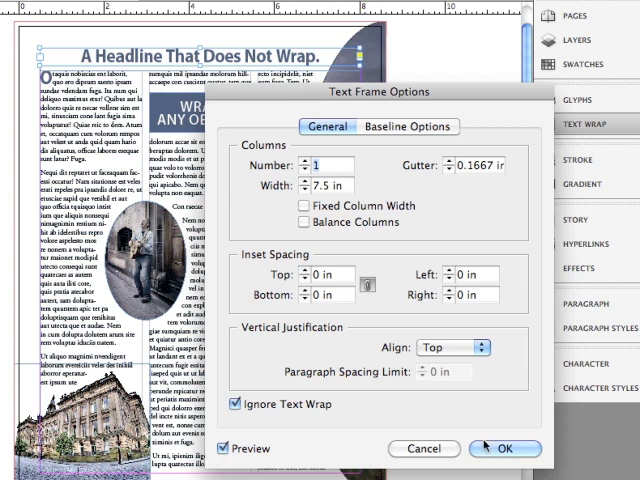
click(505, 448)
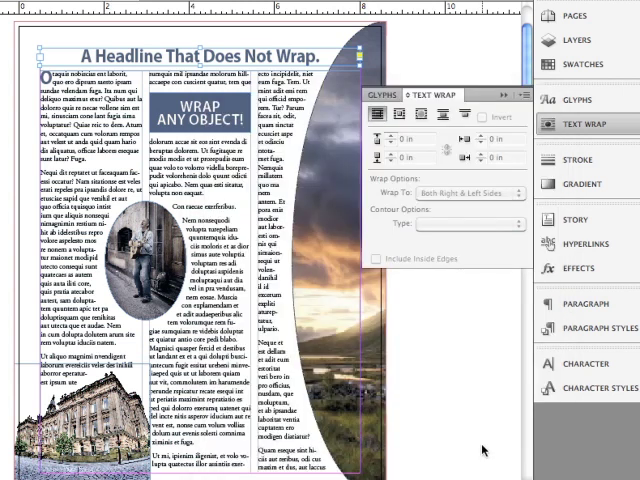